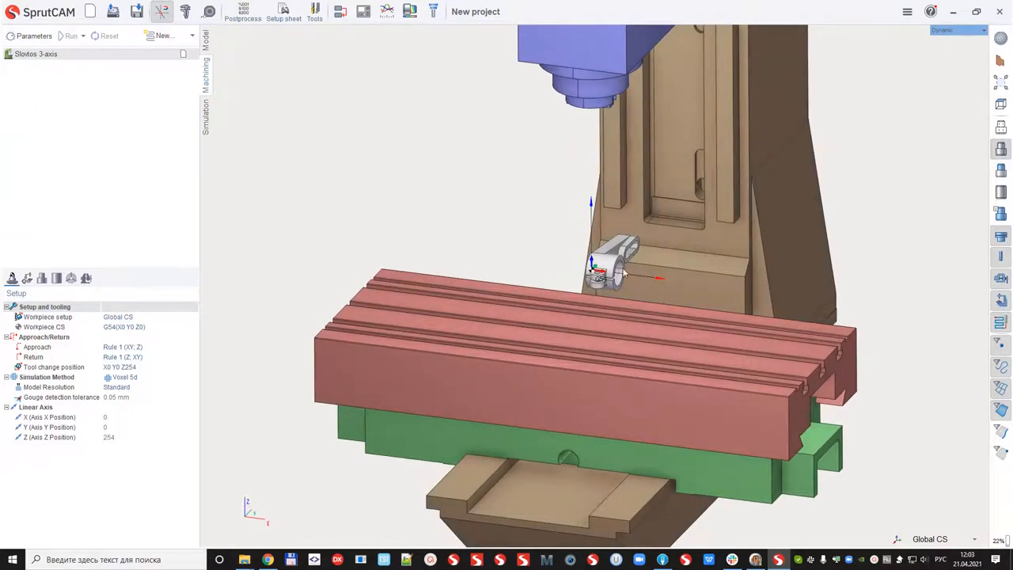
# Add Part 1 to the project and load the Vice 220x80.mcp fixture onto the table
pyautogui.click(163, 35)
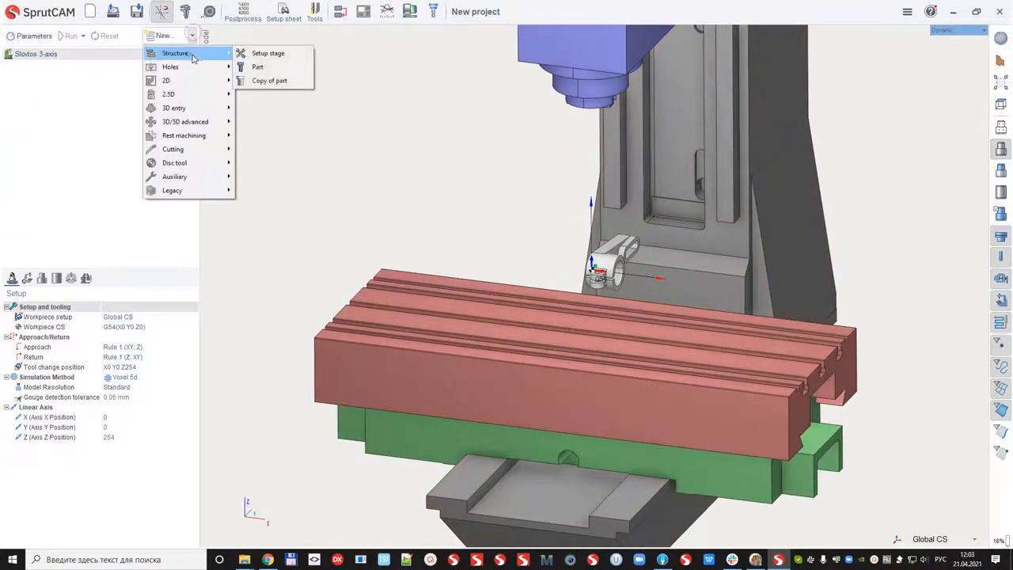
pyautogui.click(257, 67)
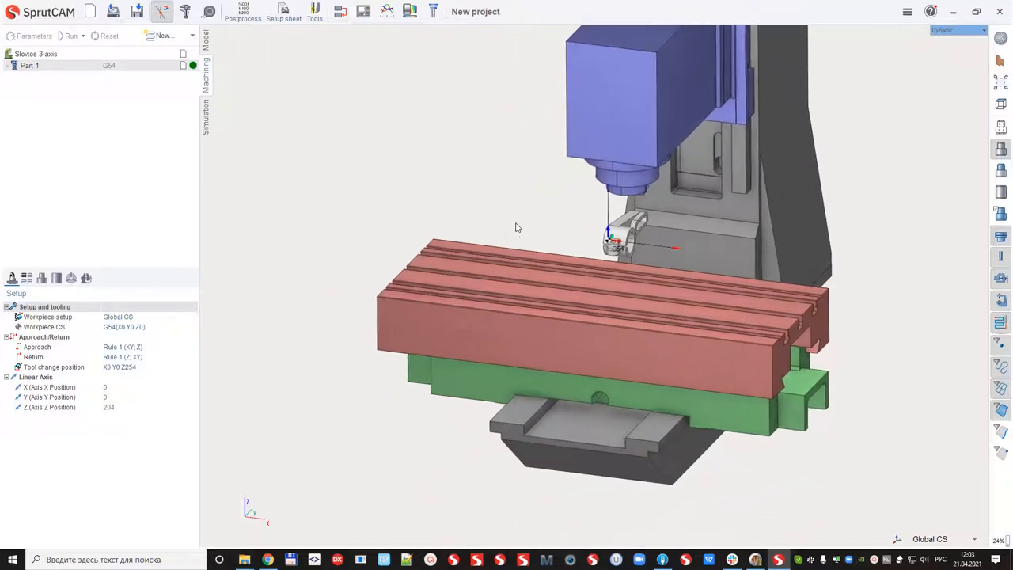
pyautogui.click(71, 277)
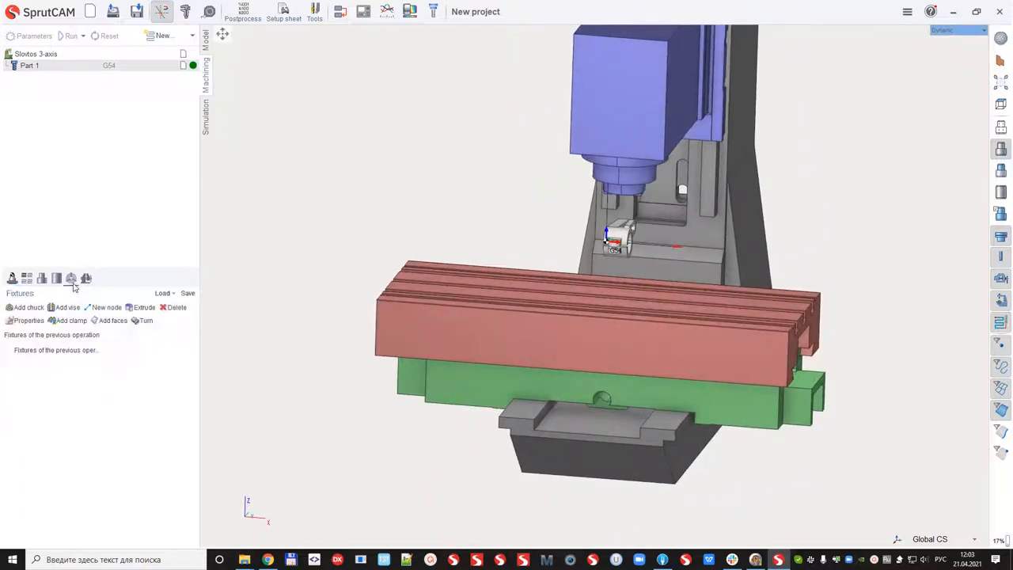
pyautogui.click(162, 293)
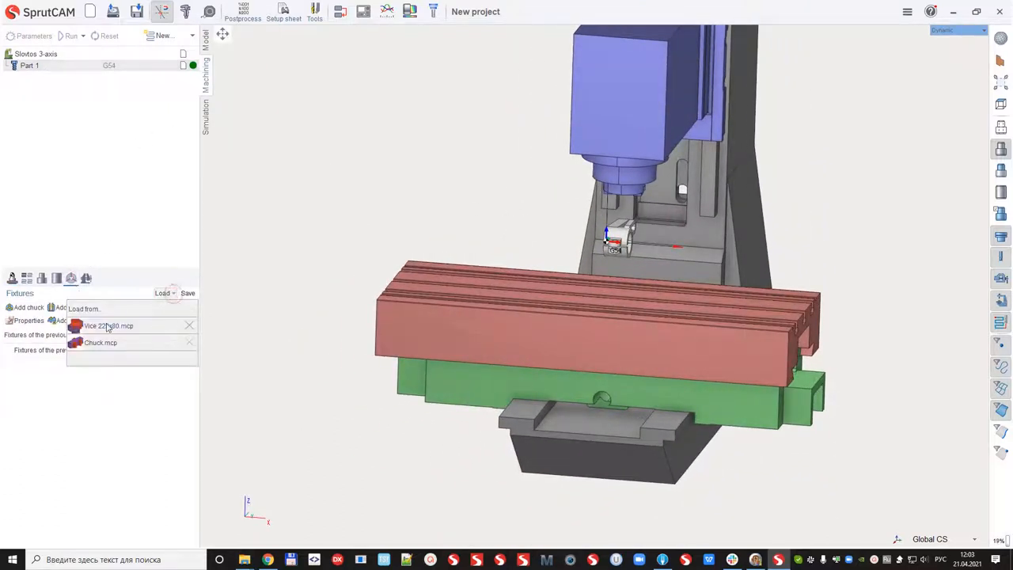
pyautogui.click(108, 325)
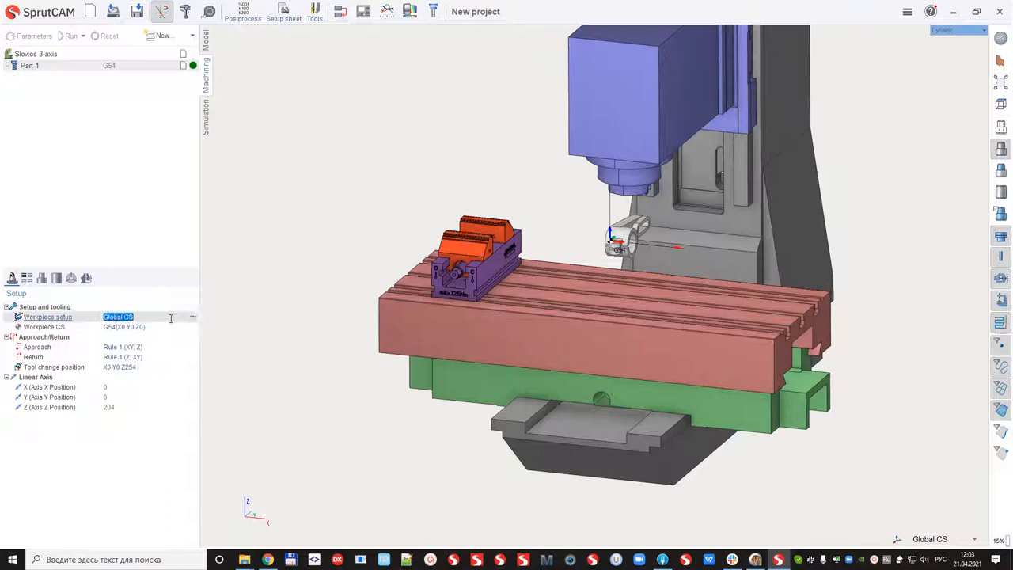
# Seat Part 1 in the vice (X -282, Z -3.4, Rx -90, Rz -90) with G54 at X40
pyautogui.doubleClick(48, 317)
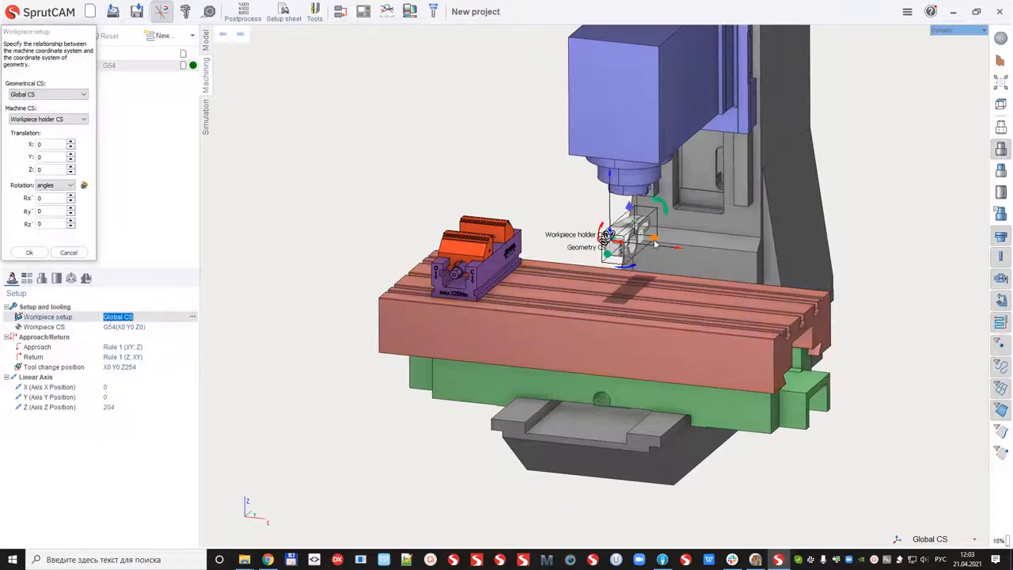
pyautogui.write('-40')
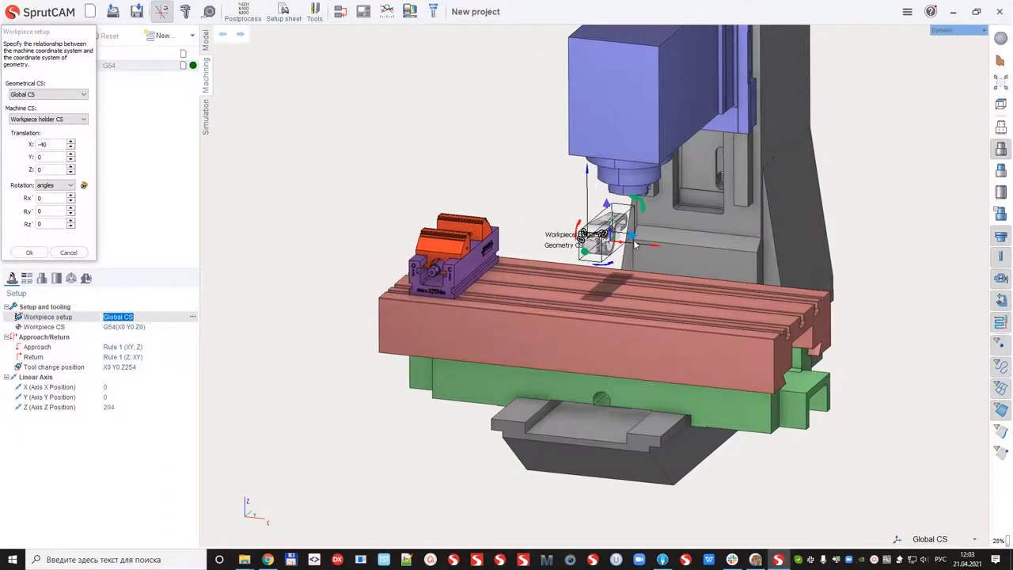
pyautogui.click(29, 251)
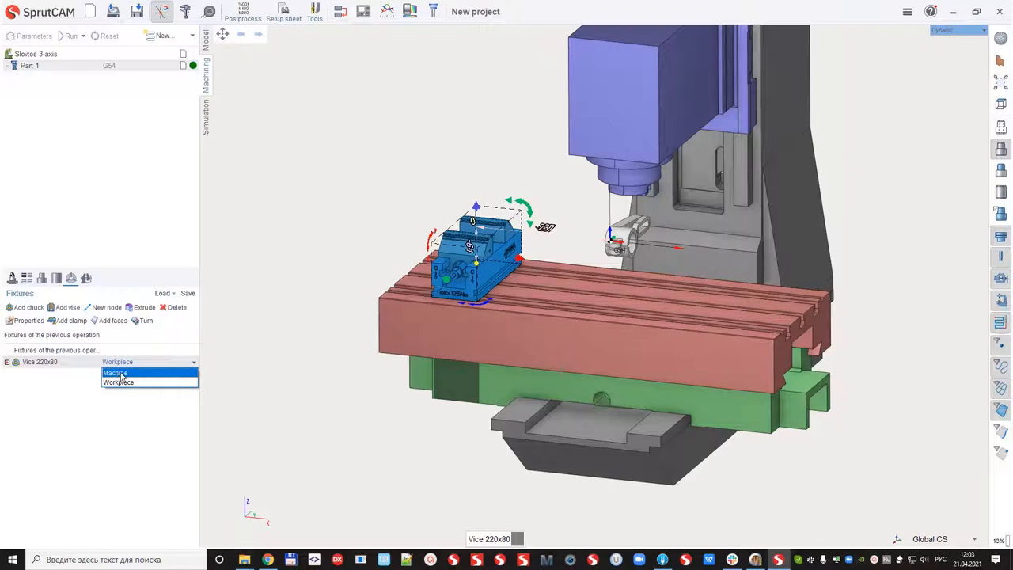
pyautogui.click(115, 372)
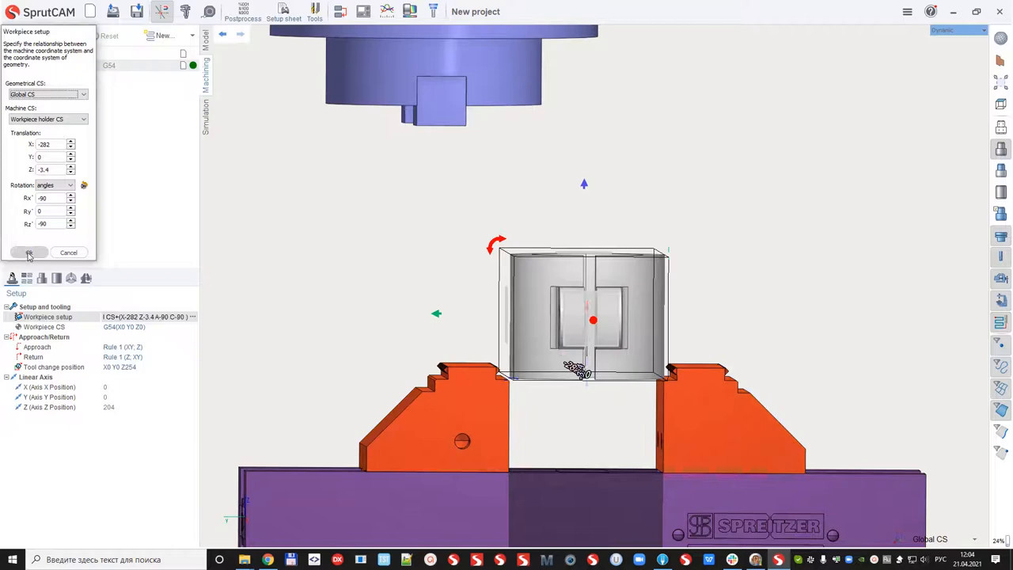
pyautogui.click(29, 252)
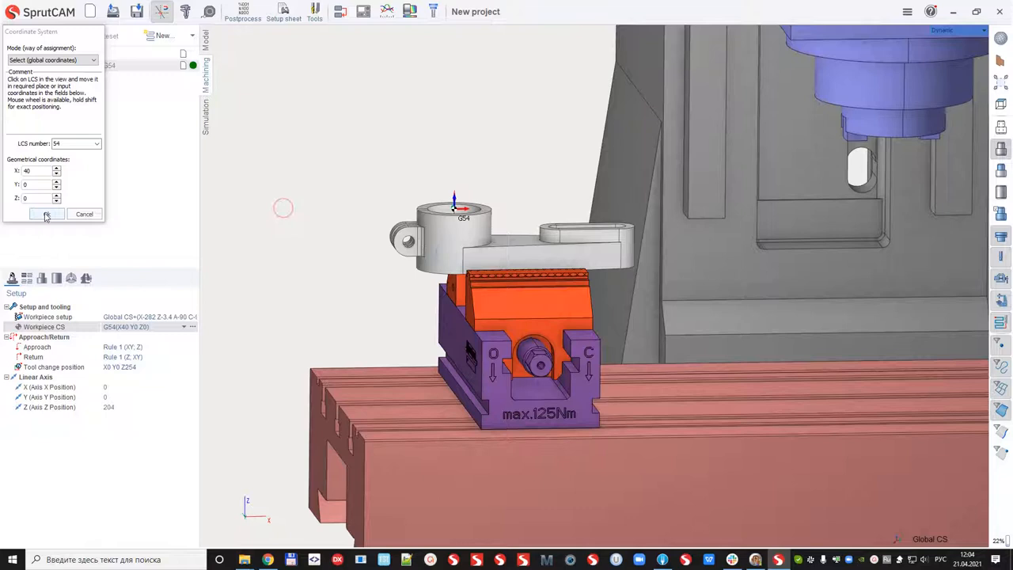
# Confirm G54 and add Face Milling 1 and Roughing waterline 1 with a 12 mm tool
pyautogui.click(46, 214)
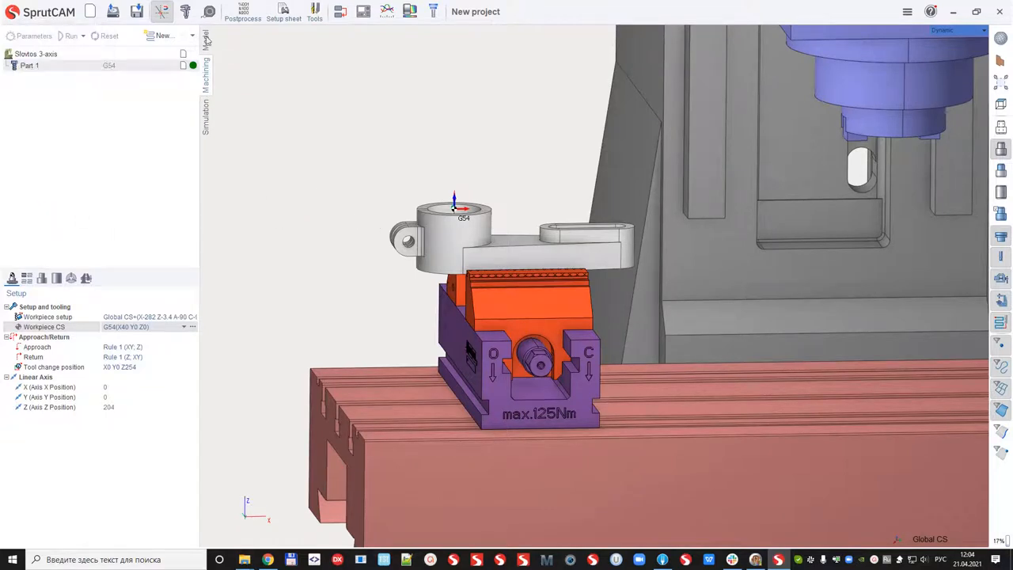
pyautogui.click(164, 36)
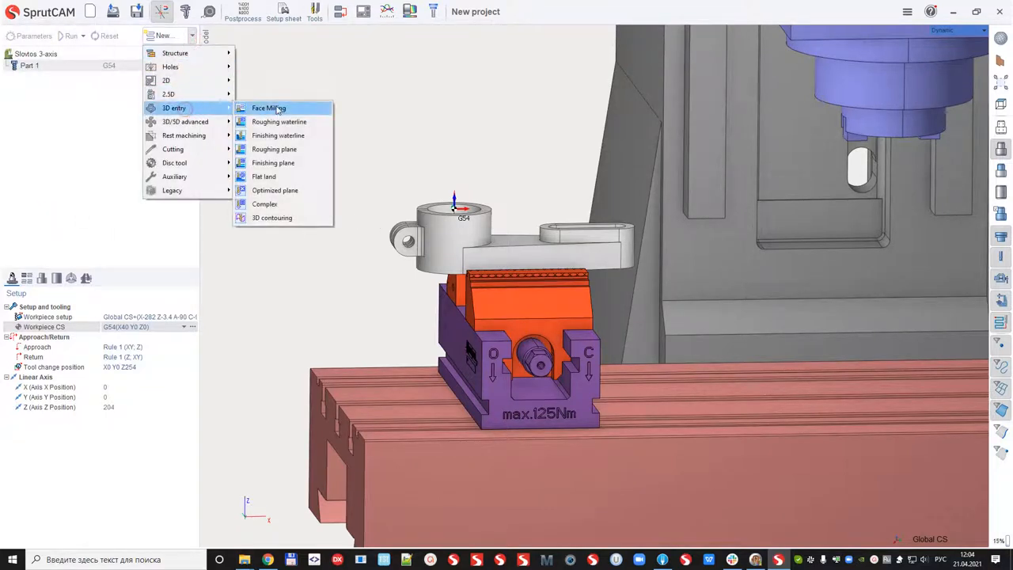
pyautogui.click(269, 108)
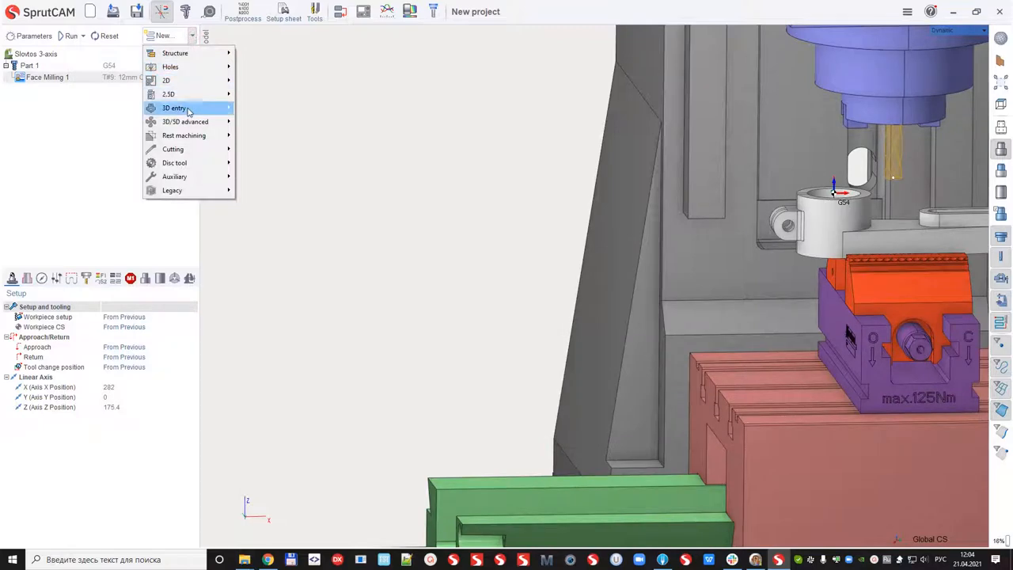
pyautogui.click(186, 107)
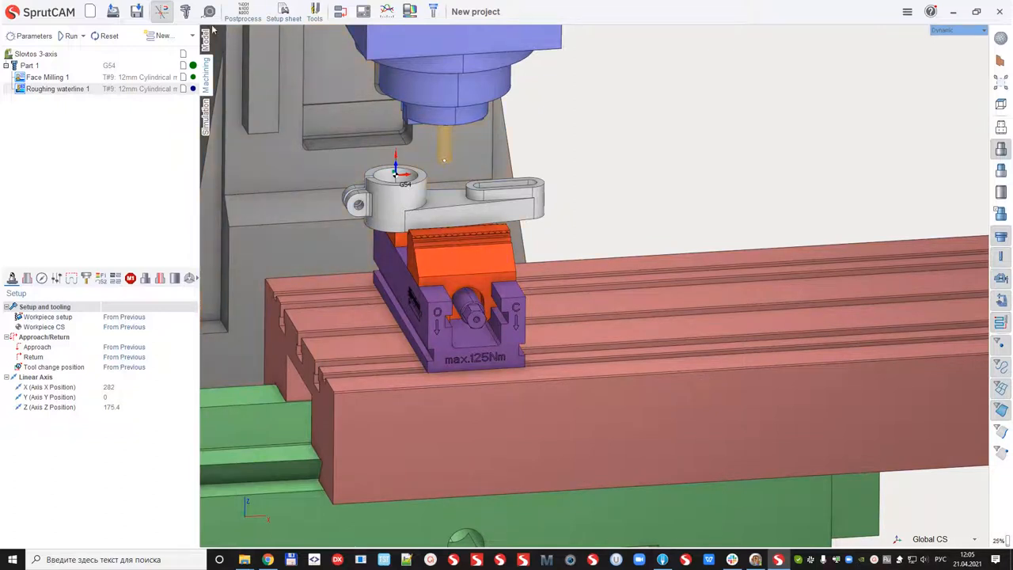
pyautogui.click(163, 35)
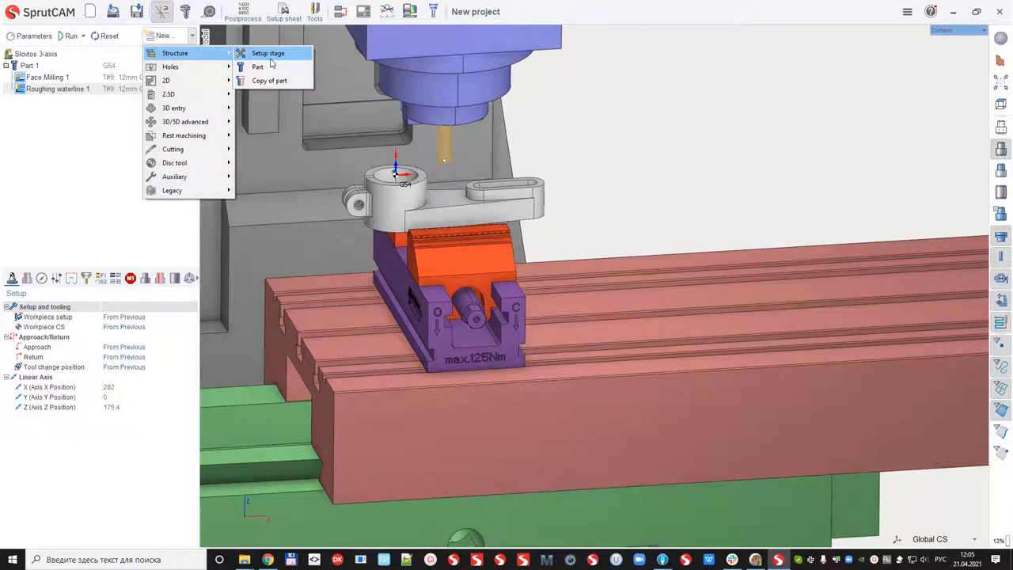
# Add Part 2 at G55 with another Vice 220x80 fixture and open its workpiece setup
pyautogui.click(267, 53)
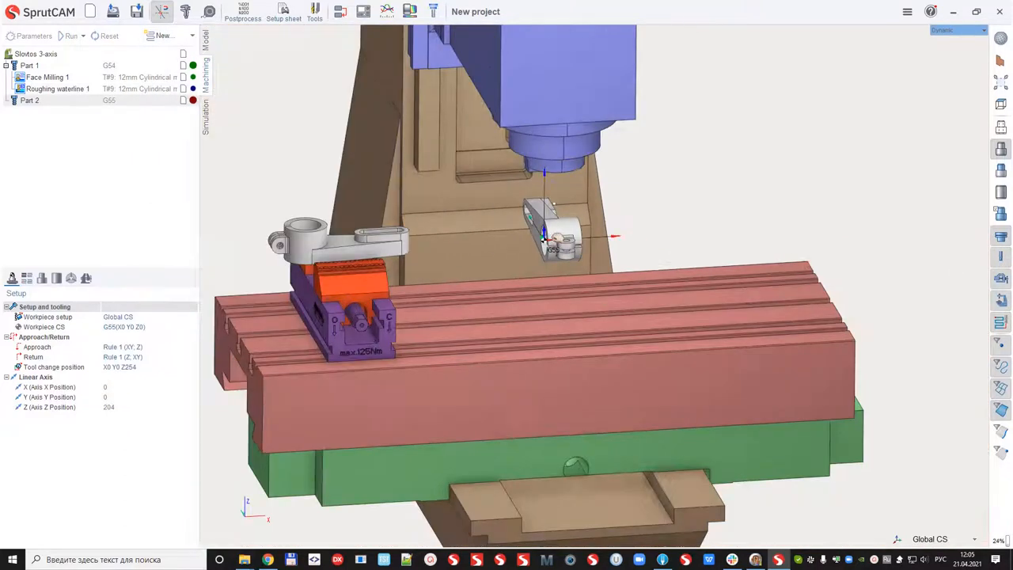
pyautogui.scroll(-3)
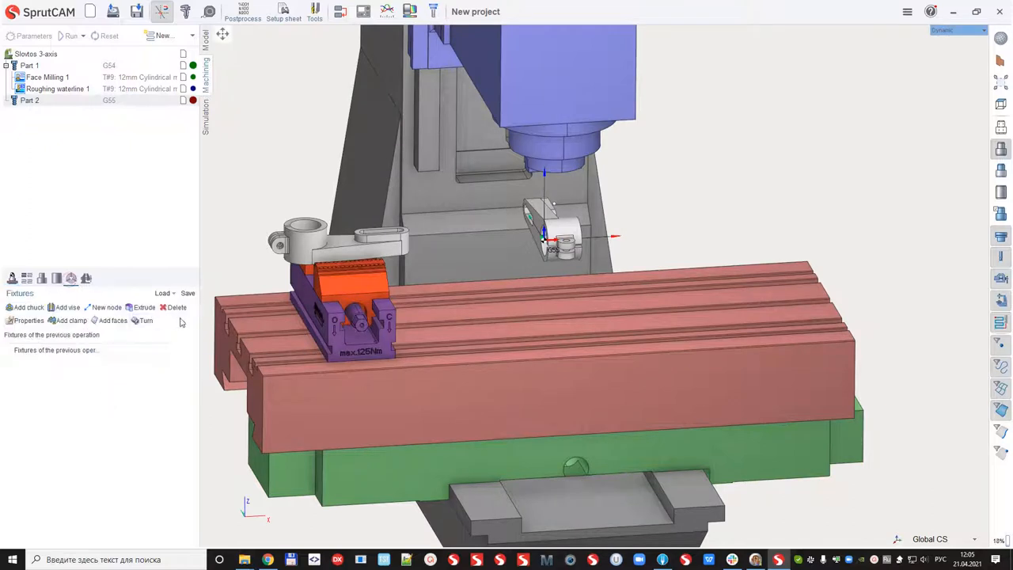
pyautogui.click(162, 293)
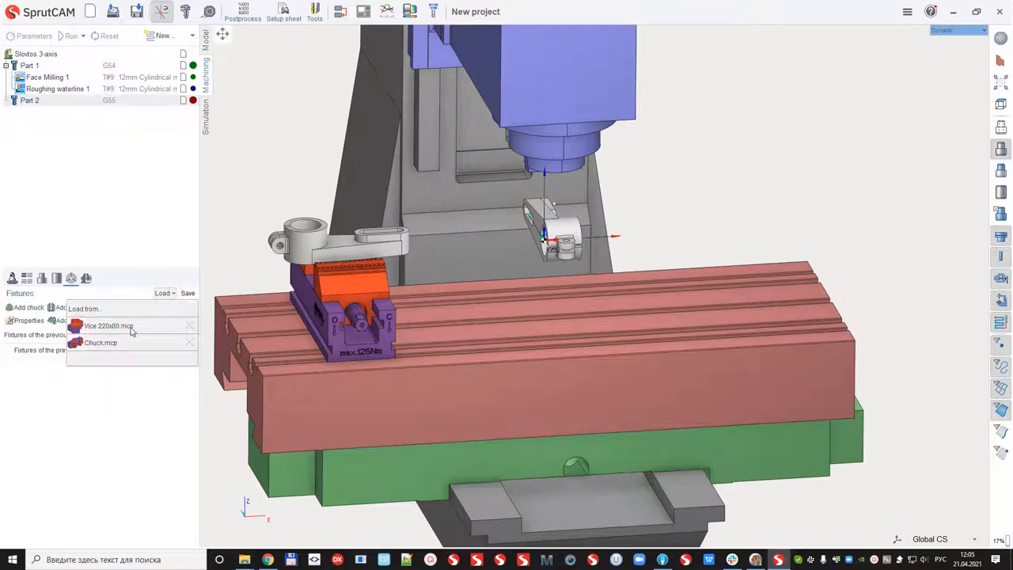
pyautogui.click(107, 326)
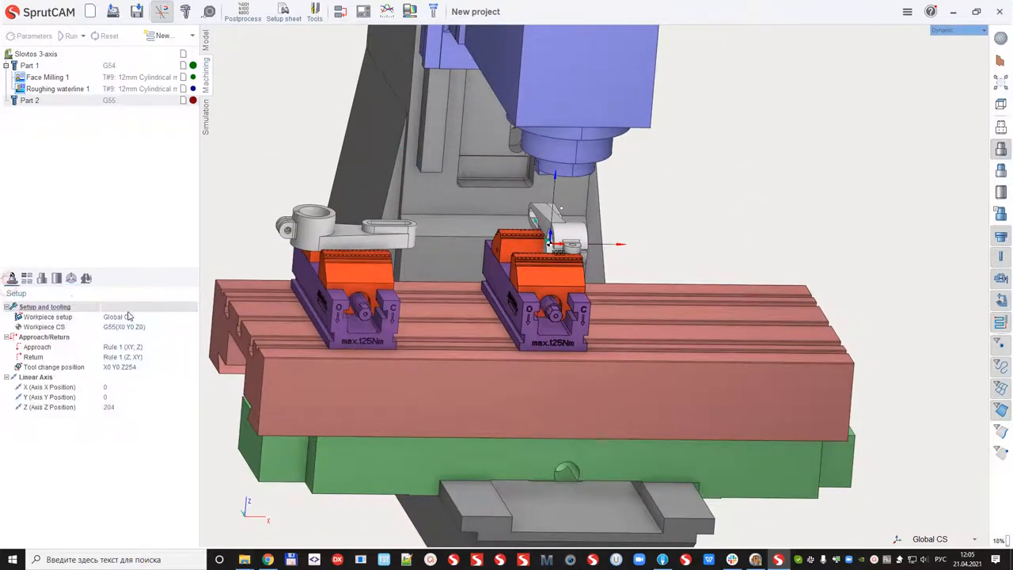
pyautogui.click(47, 316)
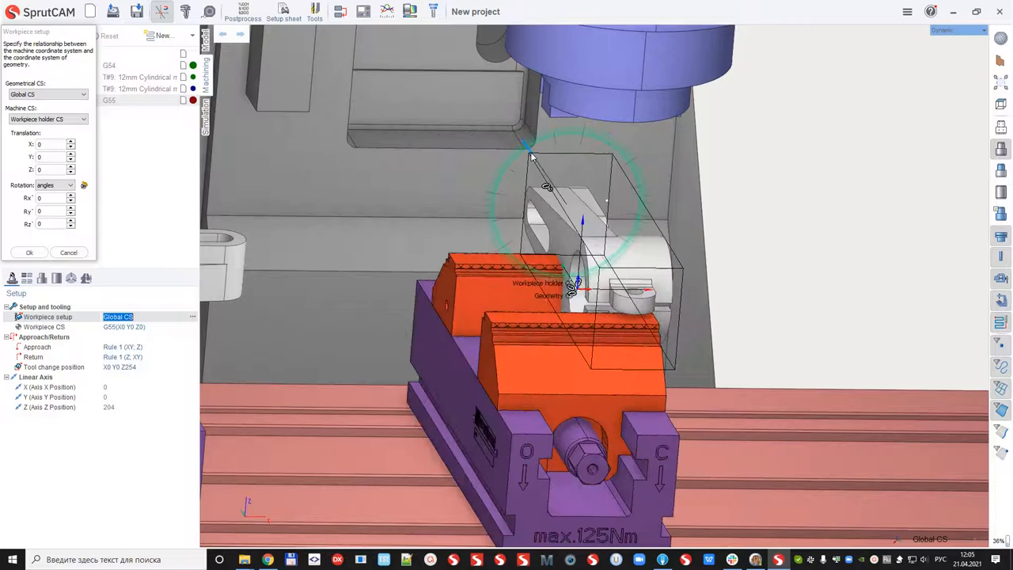
# Place Part 2 relative to the vice at X -57, Y 40, Z 20, Rx 90, Rz -90
pyautogui.click(29, 252)
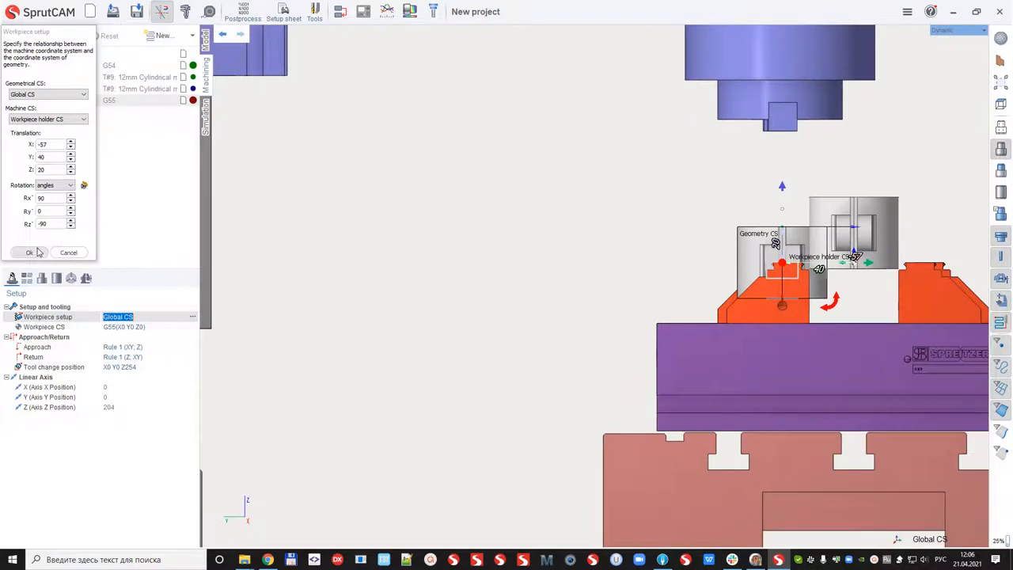
pyautogui.click(29, 251)
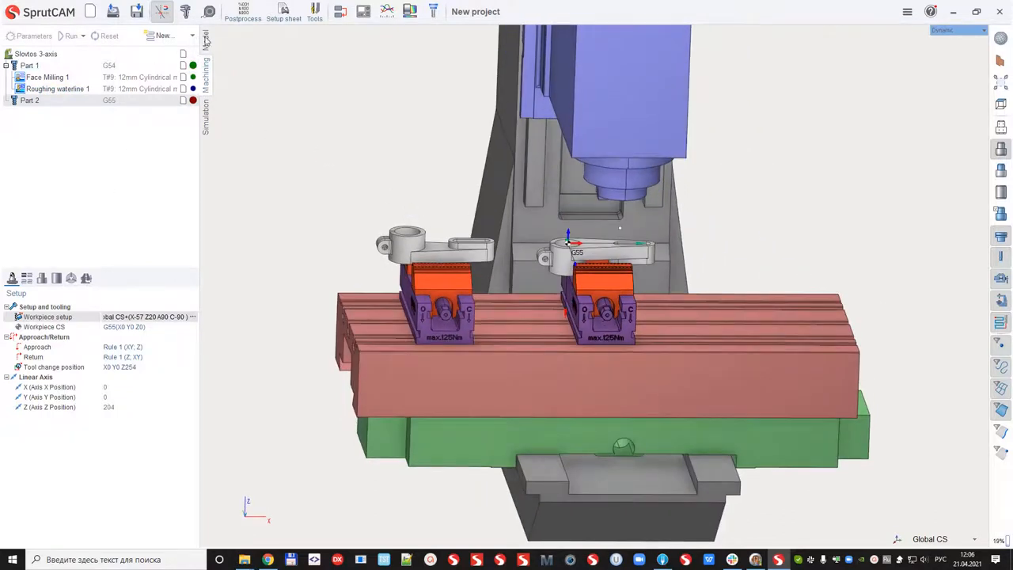
# Add Face Milling and Roughing waterline operations to Part 2
pyautogui.click(165, 35)
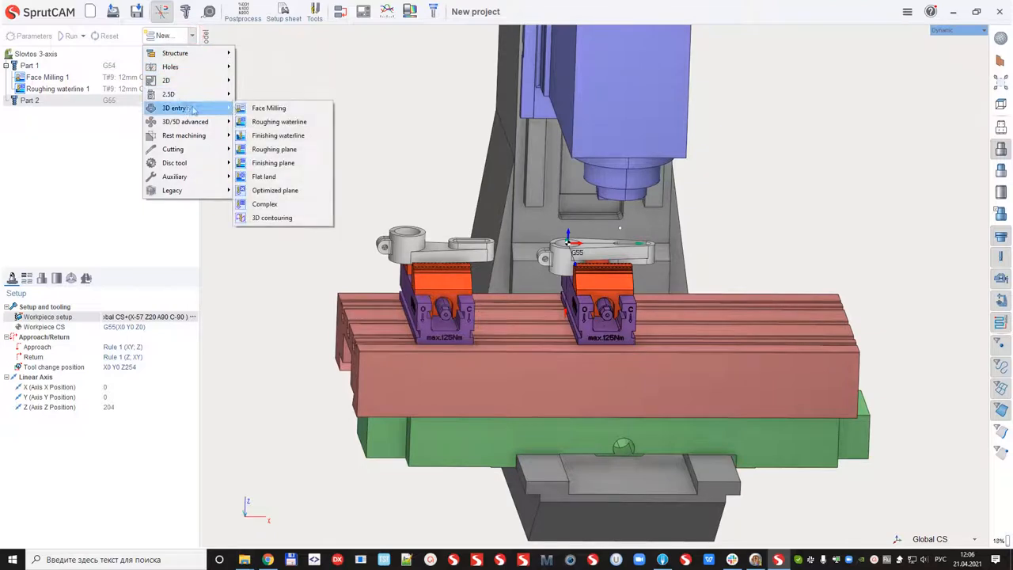
pyautogui.click(269, 107)
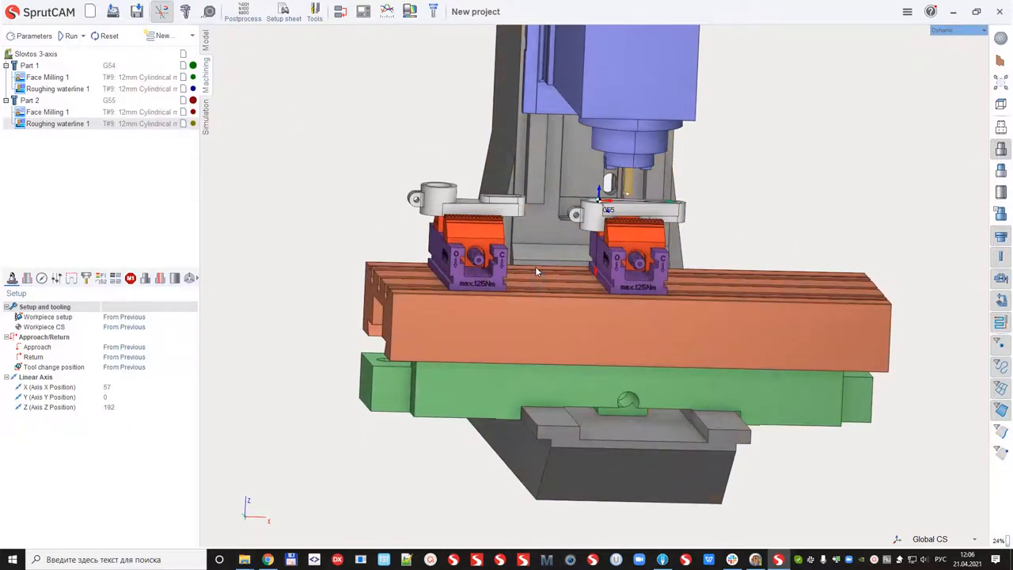
pyautogui.click(162, 36)
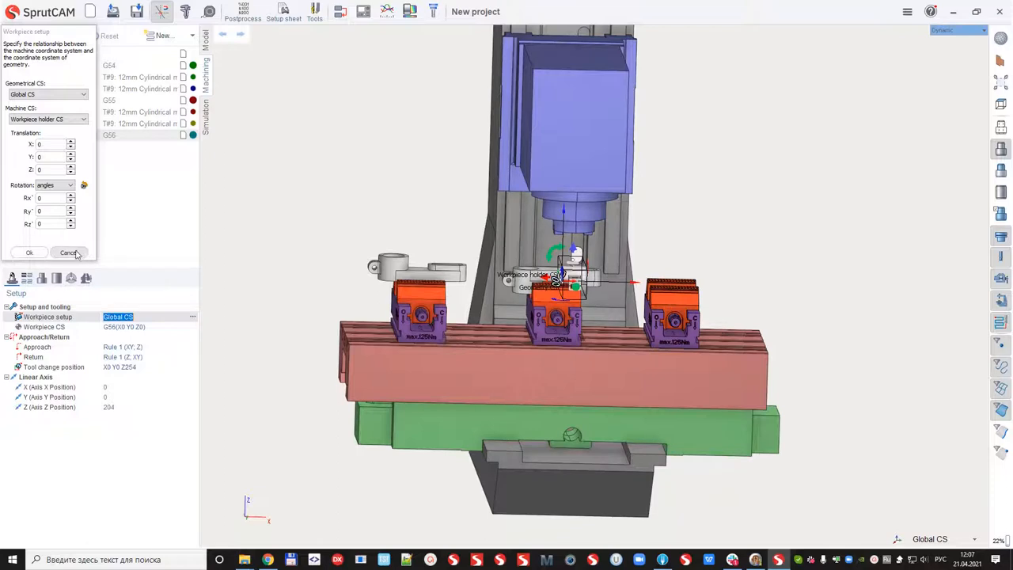
# Cancel the Part 3 placement edit and start opening another project
pyautogui.click(69, 253)
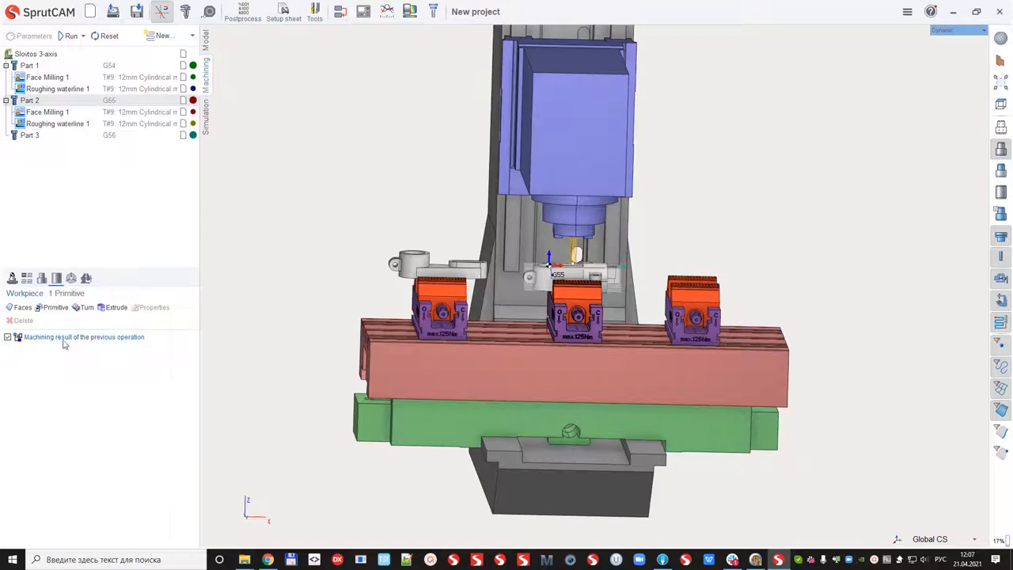
pyautogui.click(30, 100)
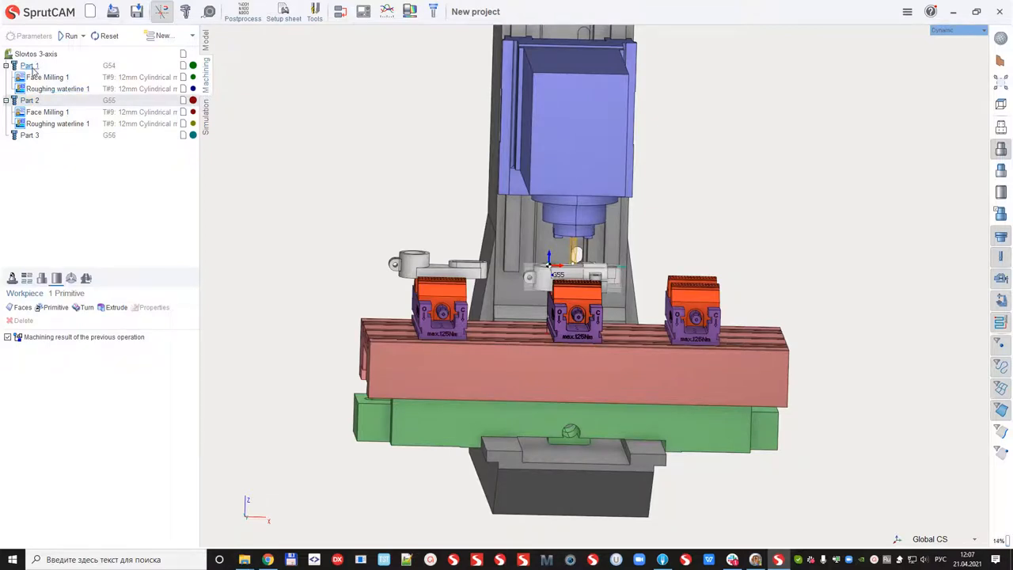
pyautogui.click(47, 76)
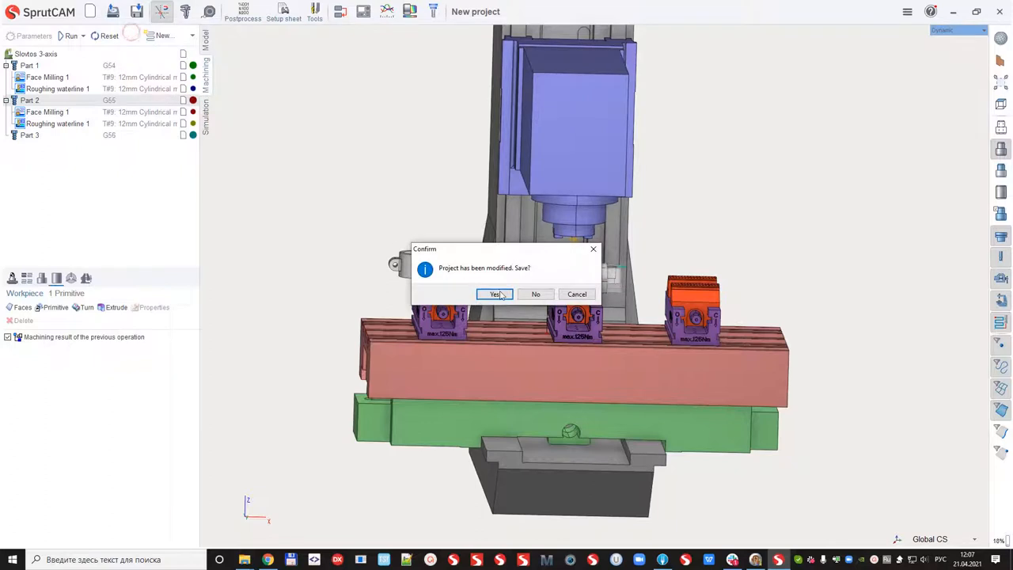
# Save the modified project and bring up the prepared Conv_49-1 project
pyautogui.click(493, 294)
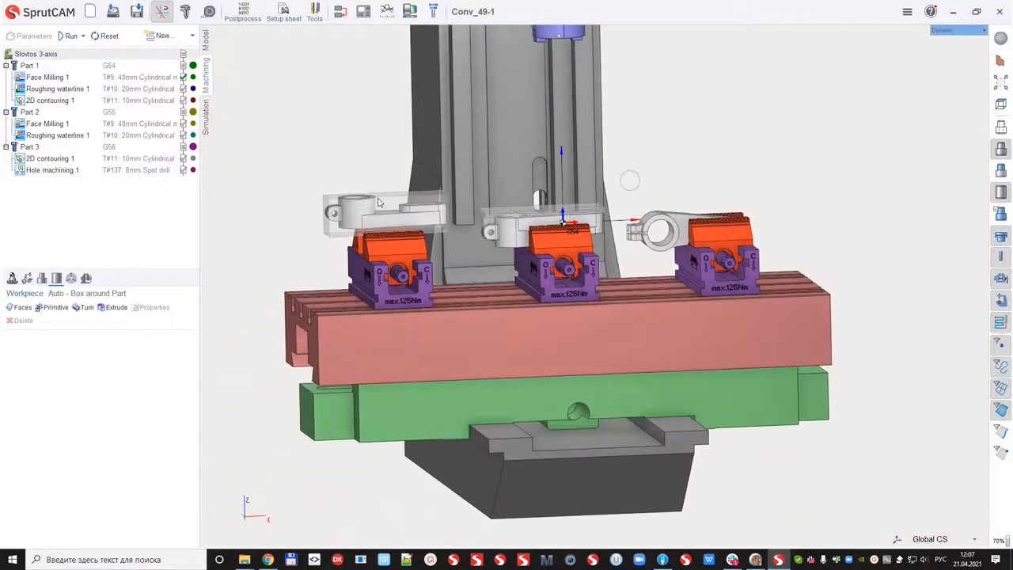
pyautogui.scroll(-3)
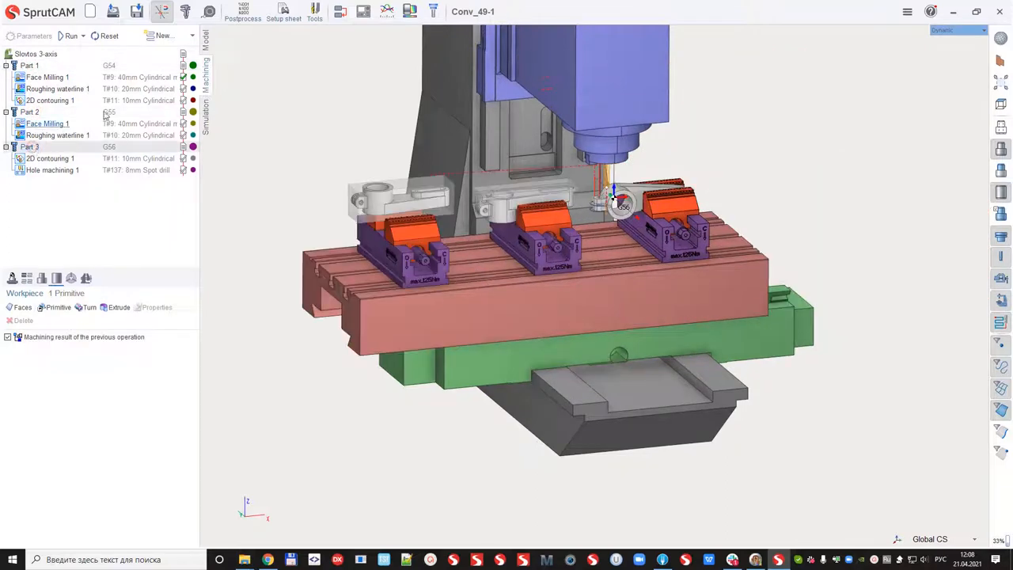
pyautogui.moveTo(340, 12)
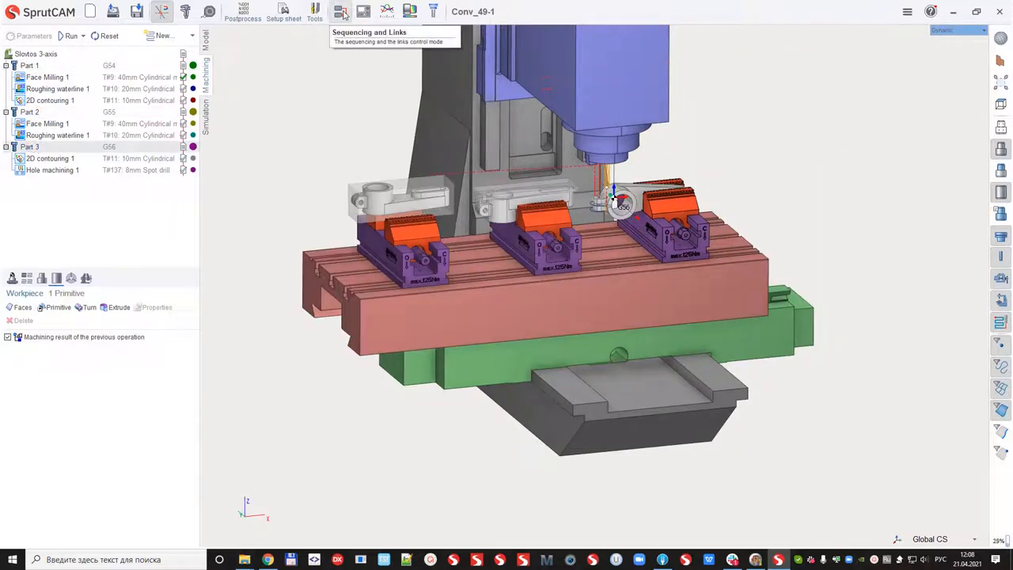
# Regroup operations by tool, check the T#10 mill group, and enter Simulation mode
pyautogui.click(339, 11)
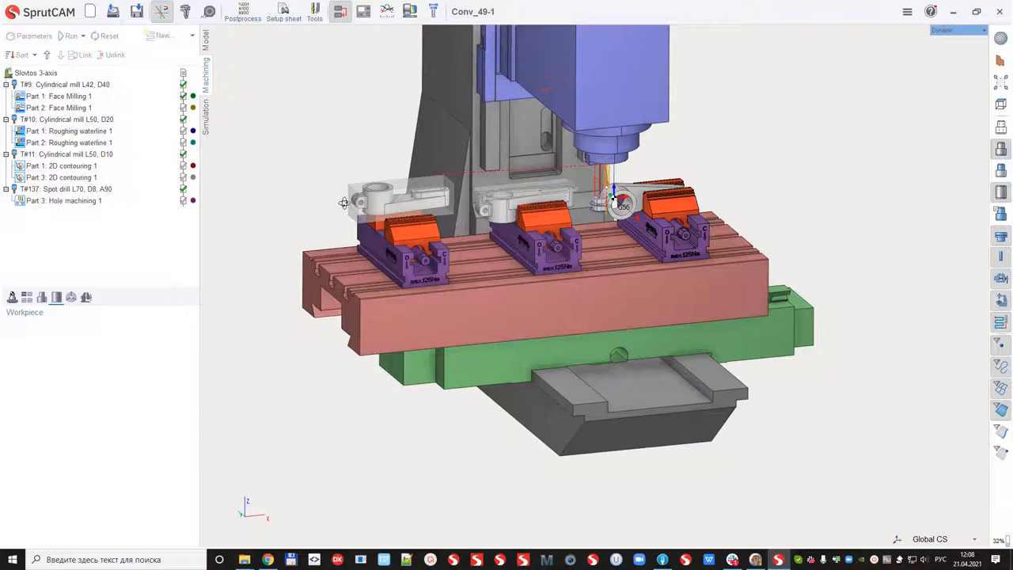
pyautogui.click(63, 85)
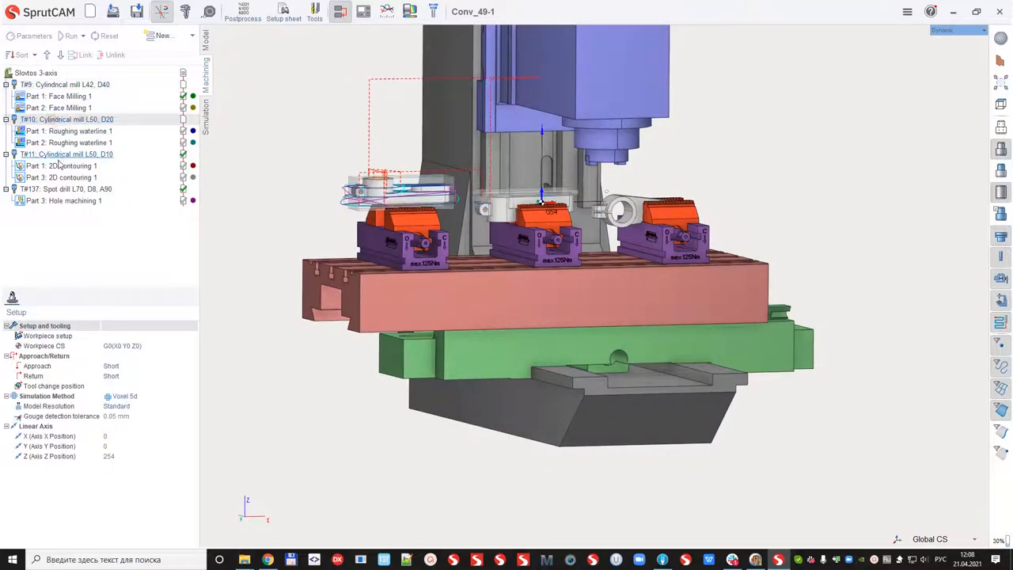
pyautogui.click(68, 188)
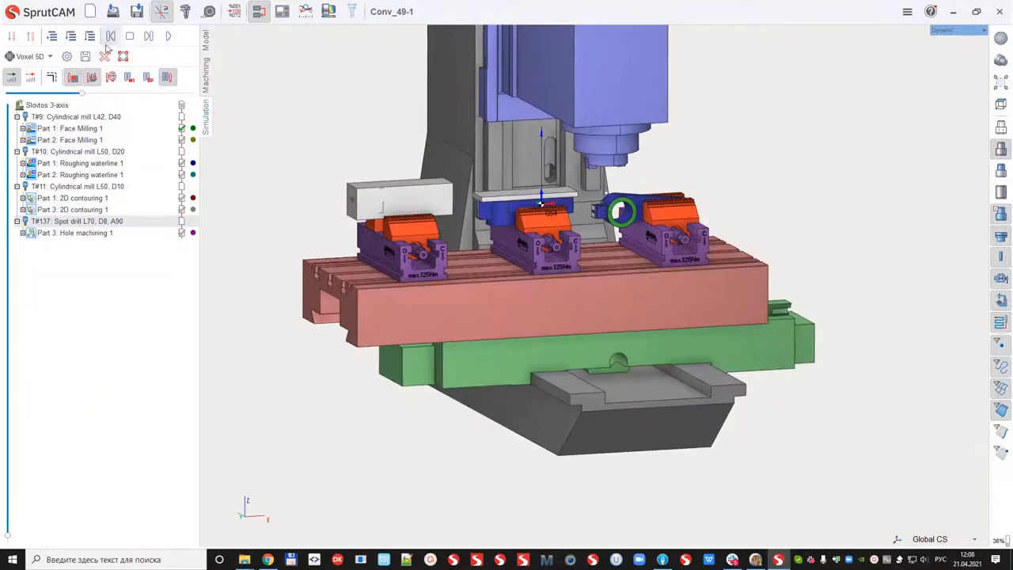
# Run the simulation of the tool-grouped operations from 0%
pyautogui.scroll(3)
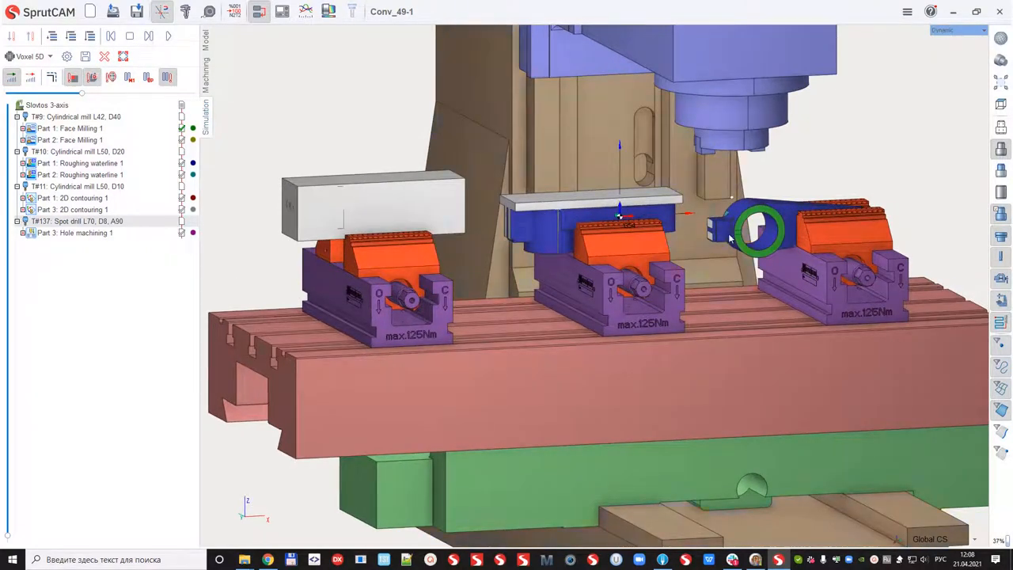
pyautogui.scroll(-3)
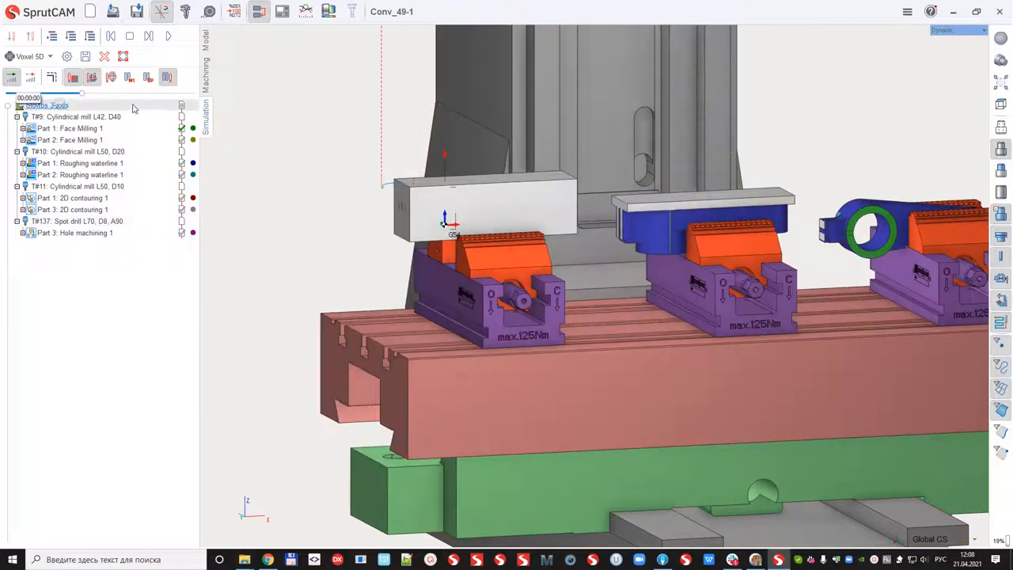
pyautogui.click(167, 35)
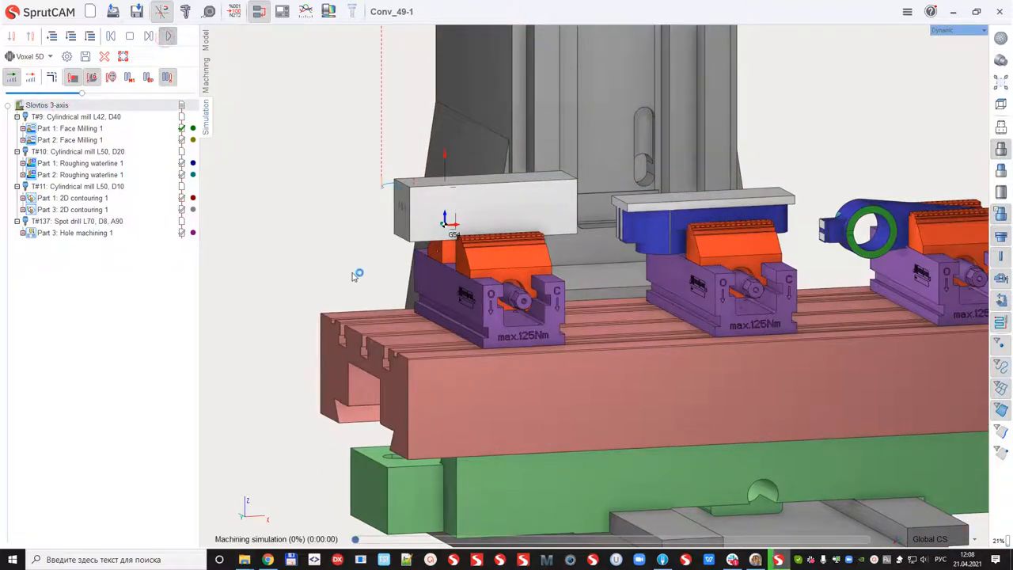